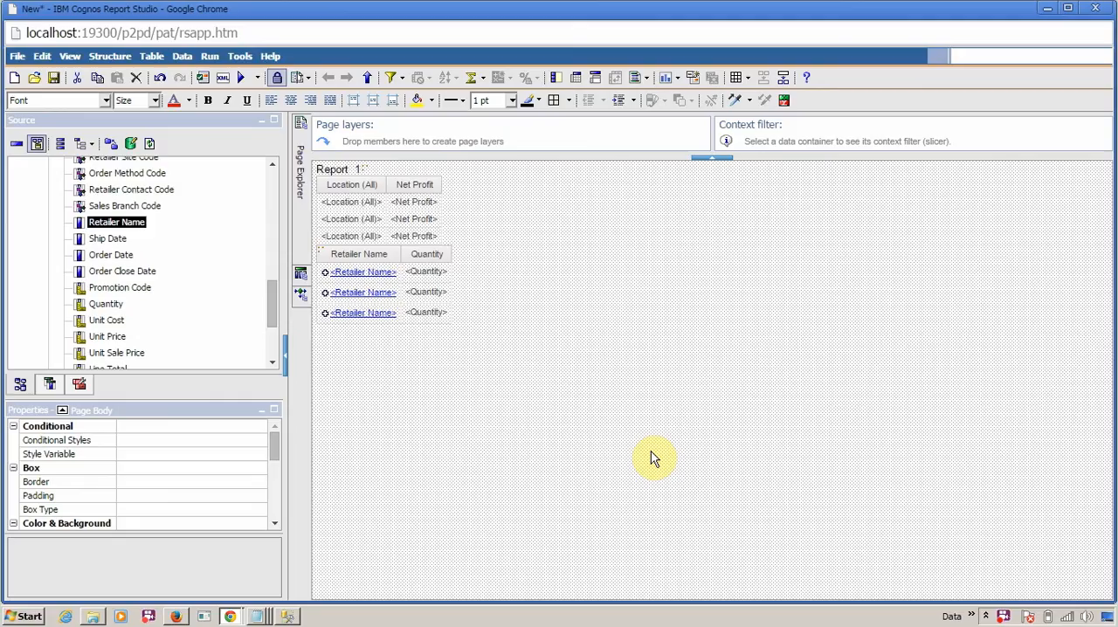
{"action": "mouse_move", "coordinate": [538, 353]}
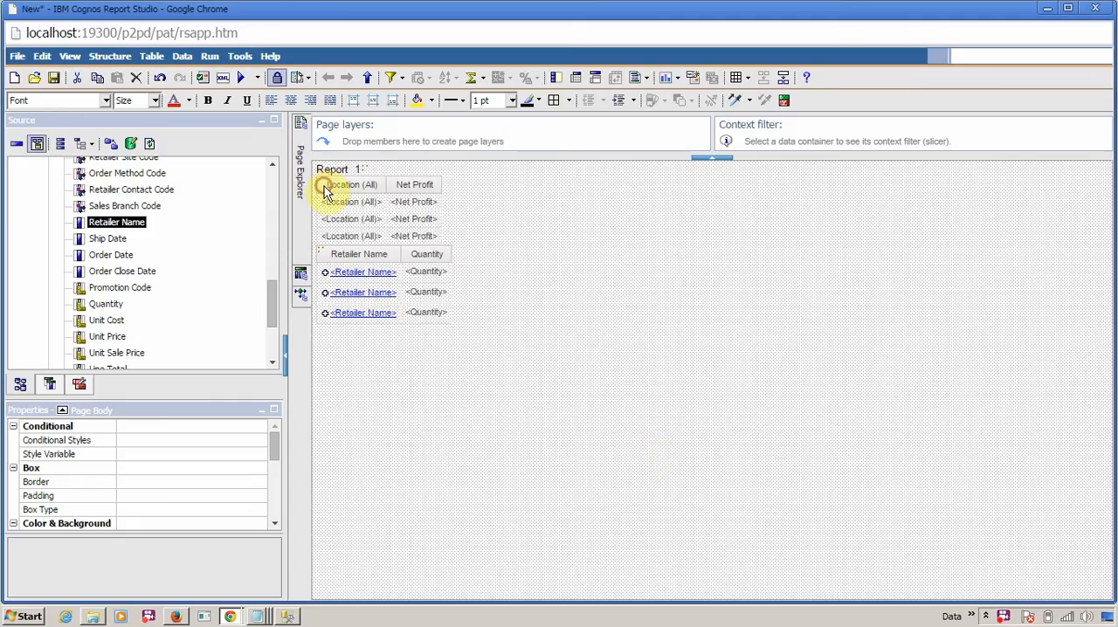
Select the Location (All) column and retailer list in the running report
{"action": "left_click", "coordinate": [349, 185]}
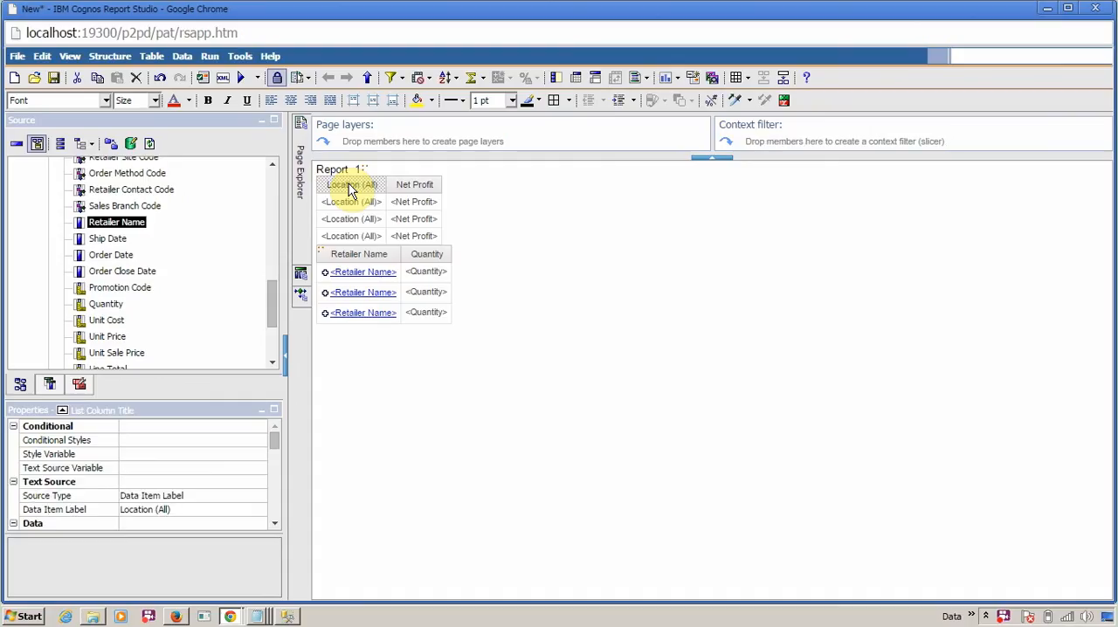
{"action": "left_click", "coordinate": [360, 253]}
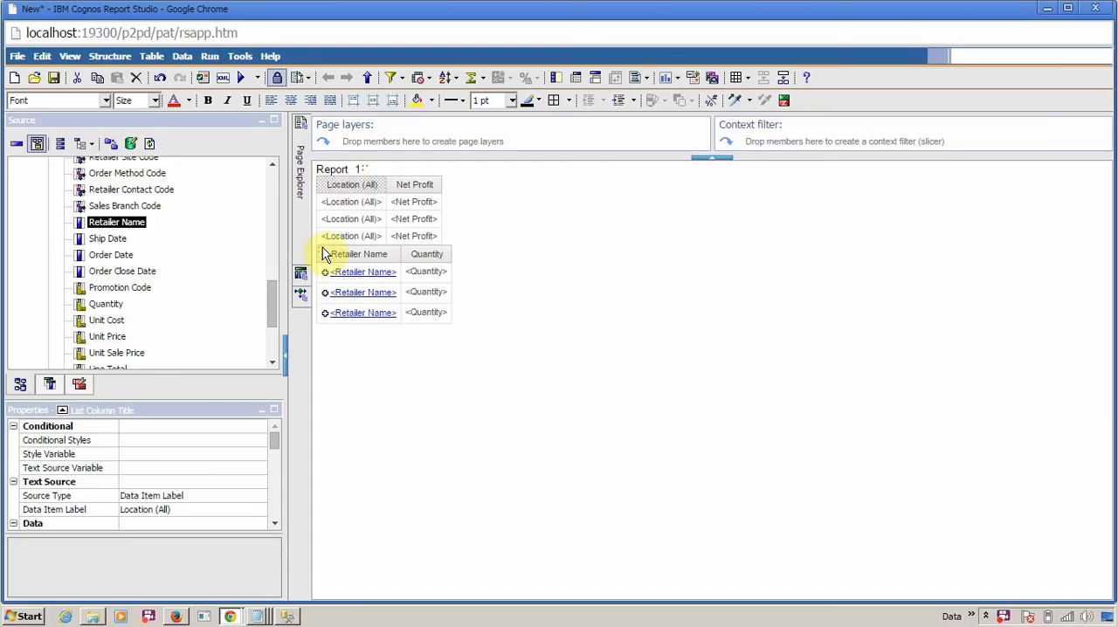
{"action": "left_click", "coordinate": [328, 255]}
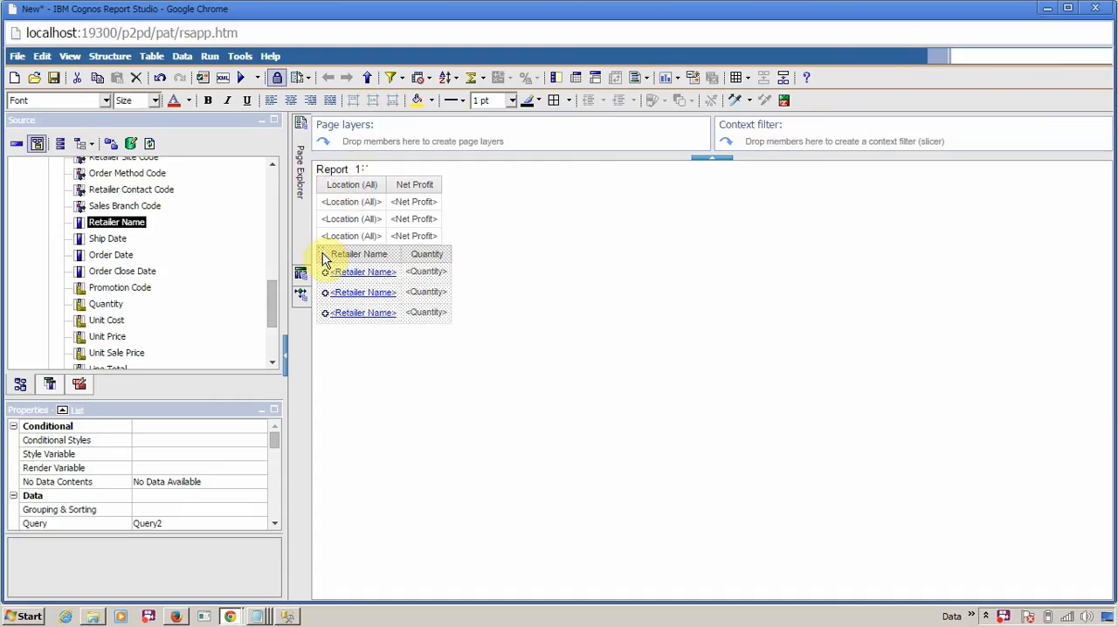
{"action": "mouse_move", "coordinate": [367, 373]}
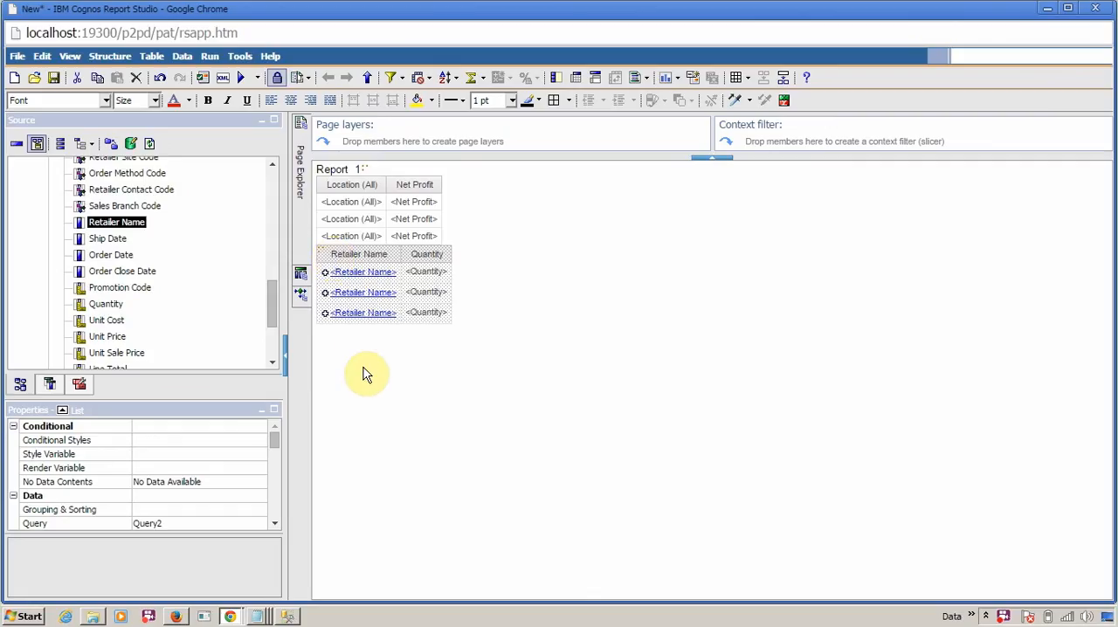
{"action": "mouse_move", "coordinate": [288, 187]}
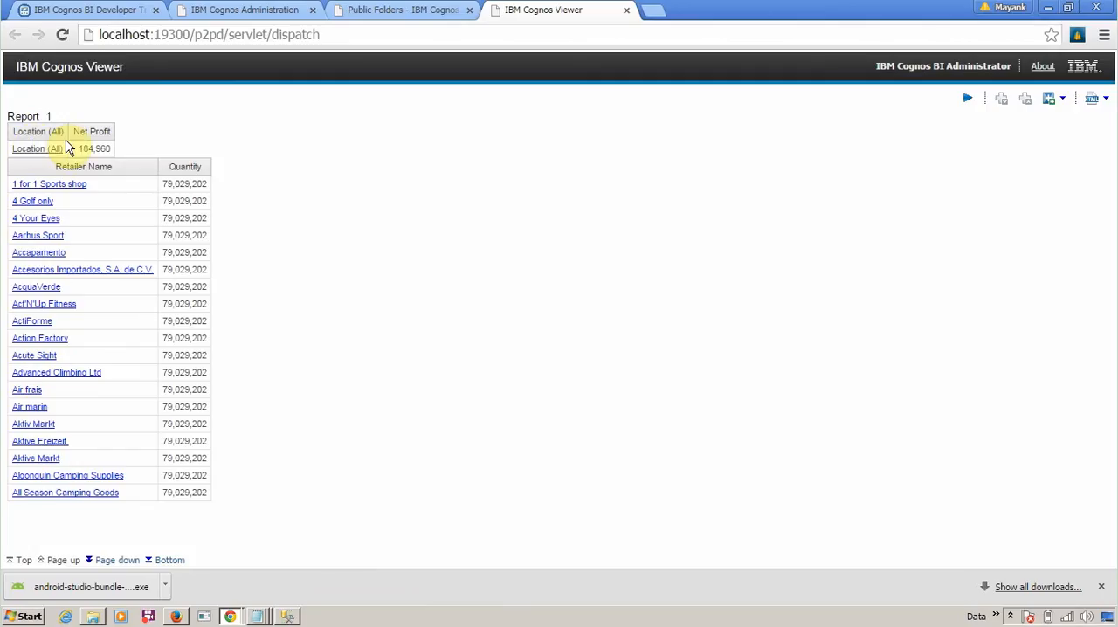
{"action": "mouse_move", "coordinate": [49, 149]}
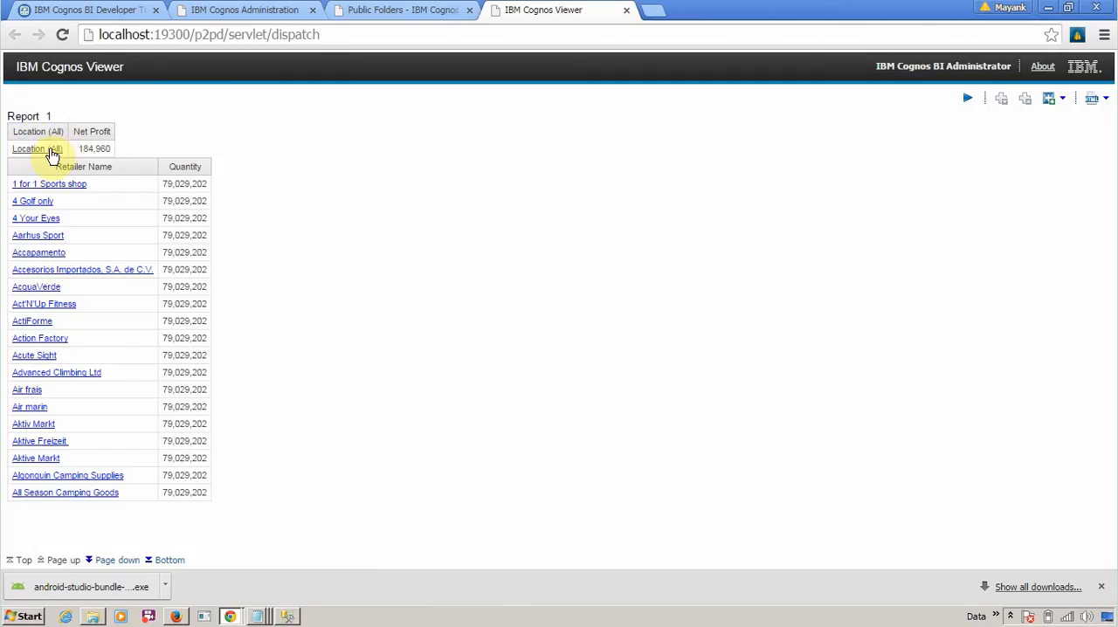
Drill down from Location (All) to countries, then into United States to show its states
{"action": "left_click", "coordinate": [32, 148]}
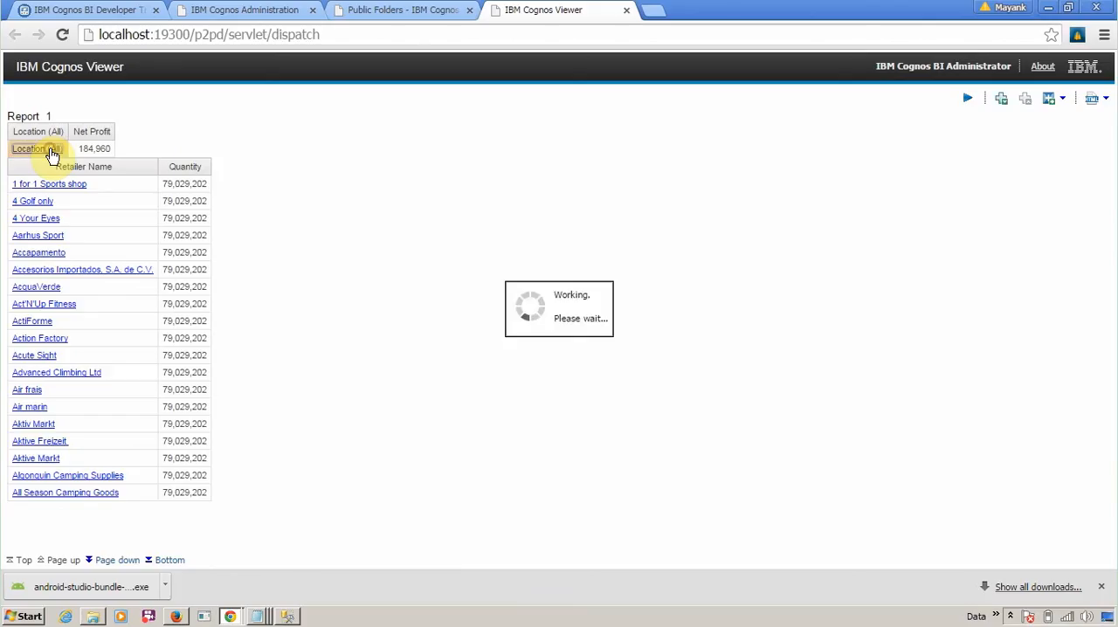
{"action": "left_click", "coordinate": [36, 149]}
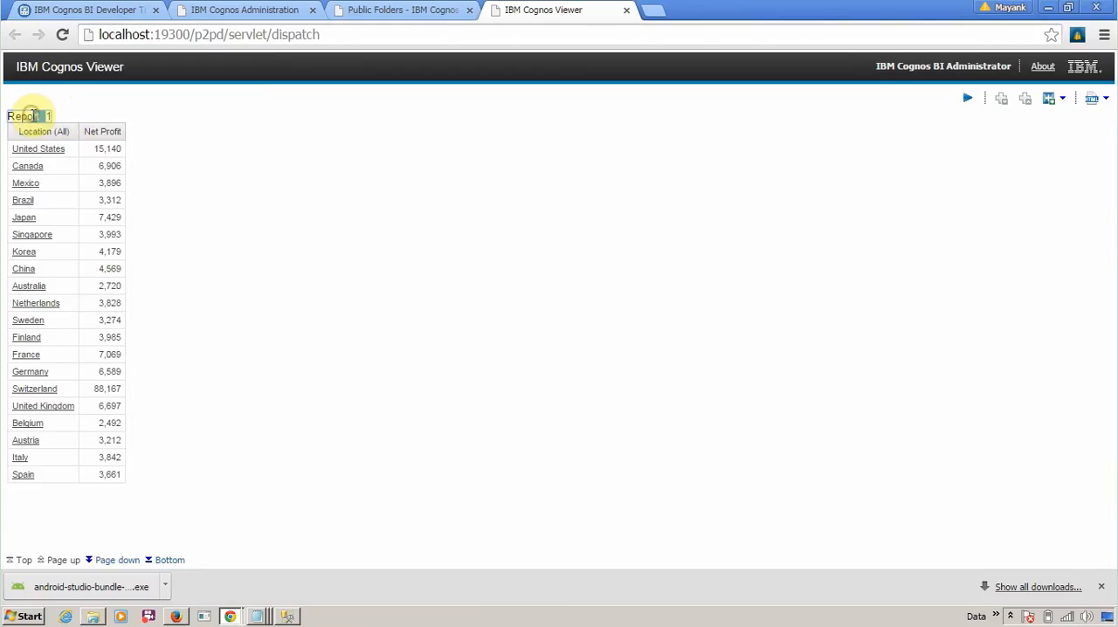
{"action": "left_click", "coordinate": [39, 149]}
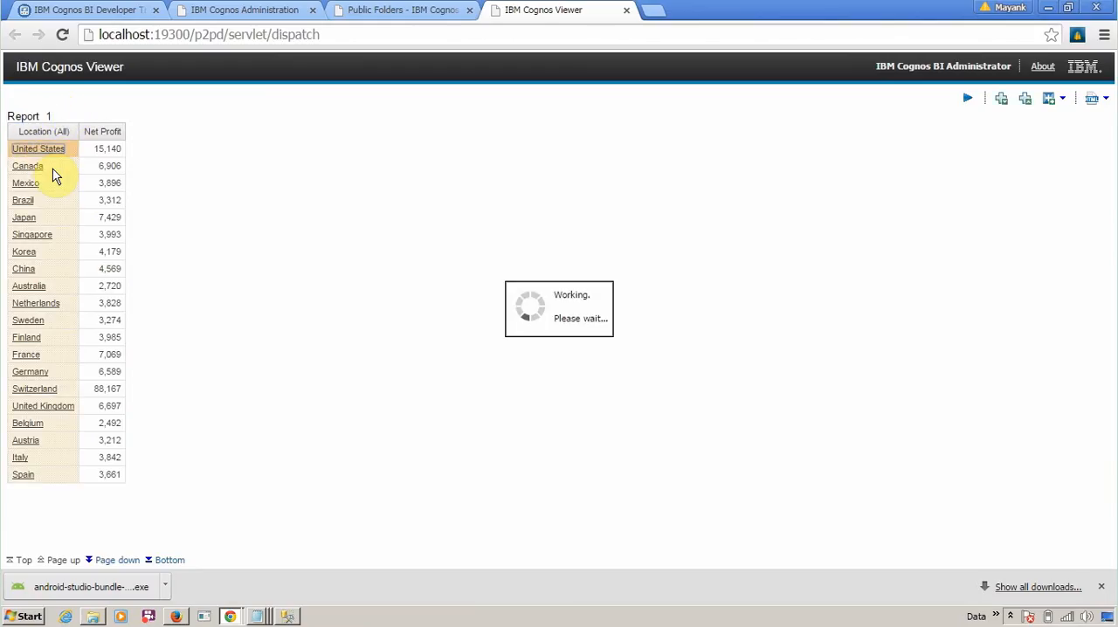
{"action": "left_click", "coordinate": [39, 149]}
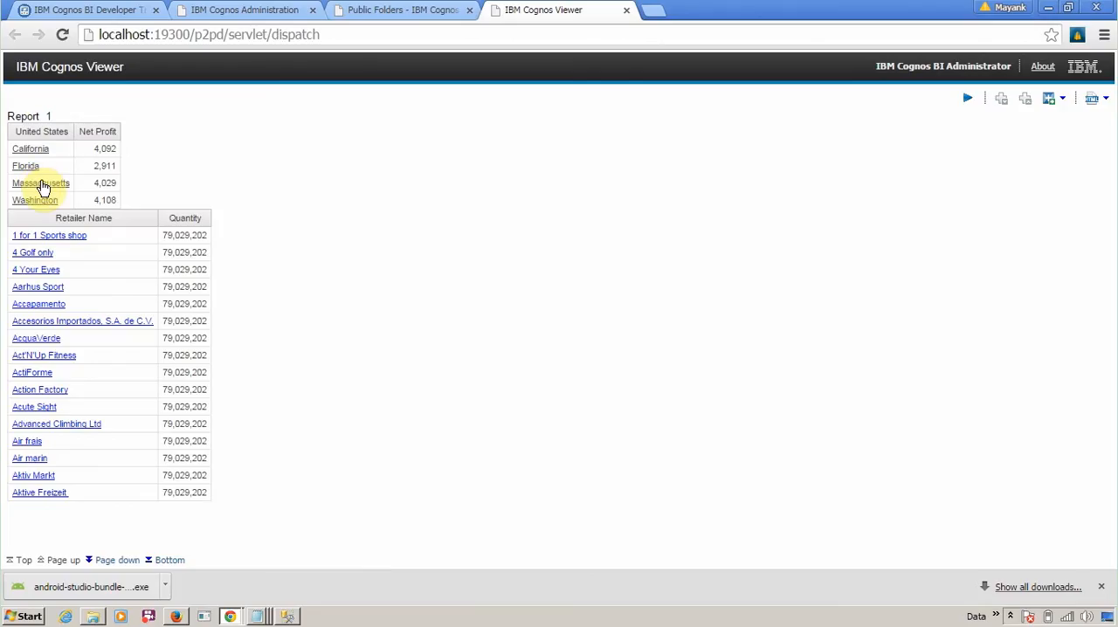
Drill up from the United States states back to net profit by country
{"action": "left_click", "coordinate": [42, 182]}
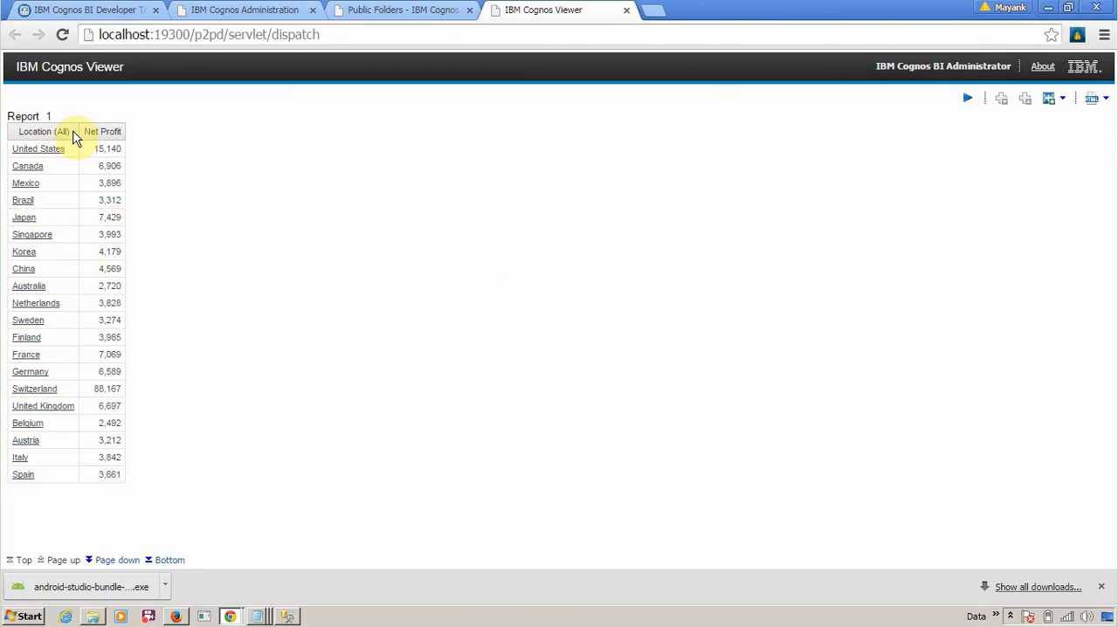
{"action": "mouse_move", "coordinate": [77, 238]}
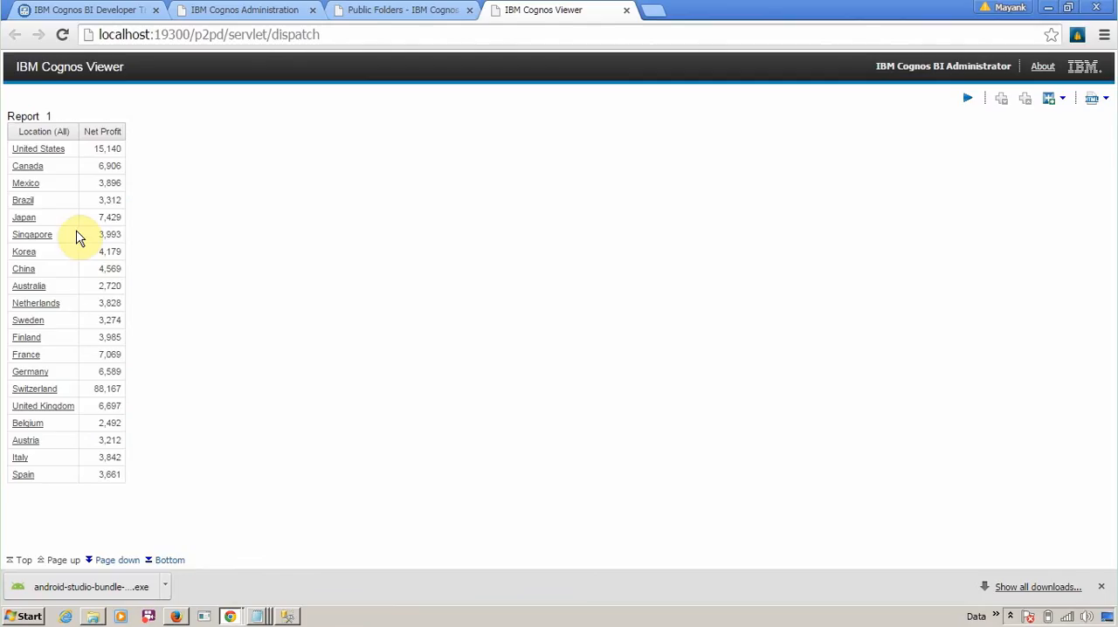
{"action": "mouse_move", "coordinate": [66, 199]}
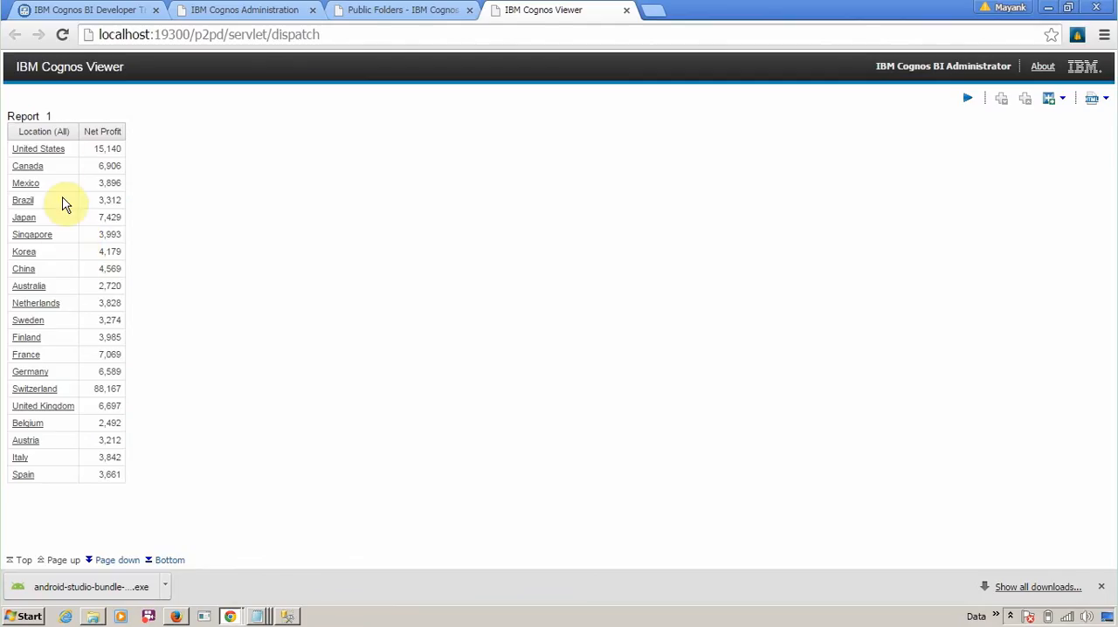
Drill down through United States and California into Los Angeles
{"action": "left_click", "coordinate": [38, 148]}
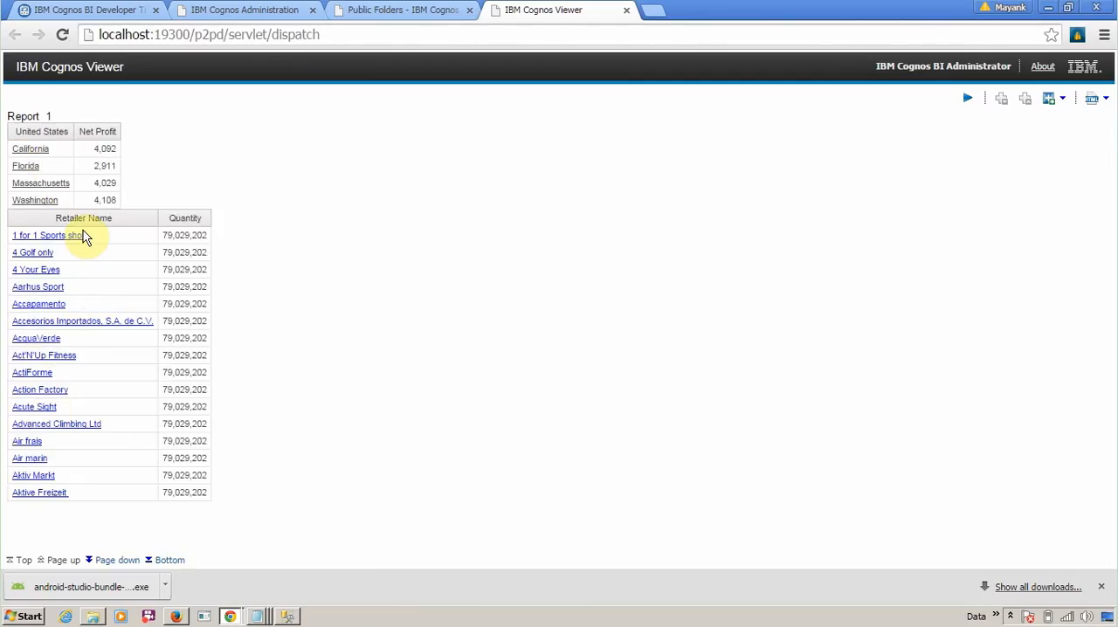
{"action": "mouse_move", "coordinate": [43, 154]}
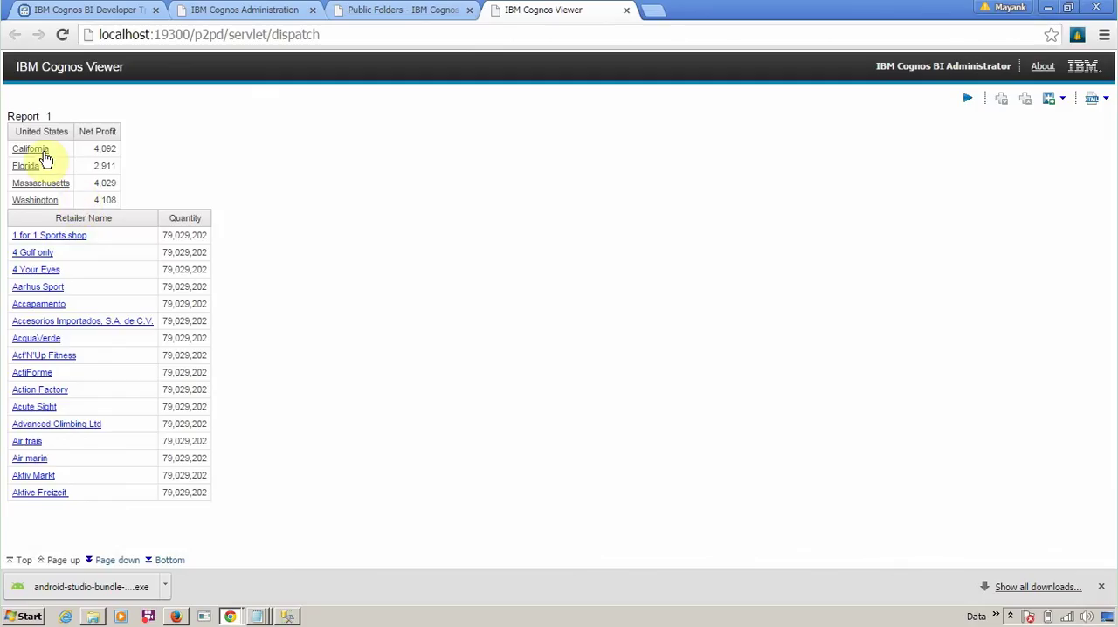
{"action": "left_click", "coordinate": [31, 148]}
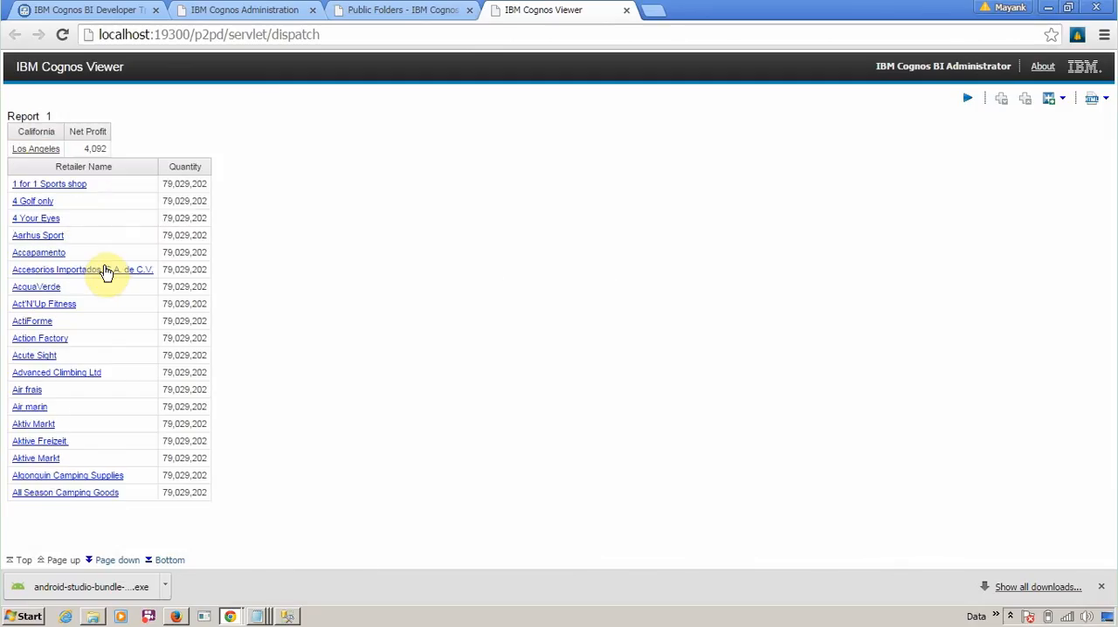
{"action": "left_click", "coordinate": [35, 148]}
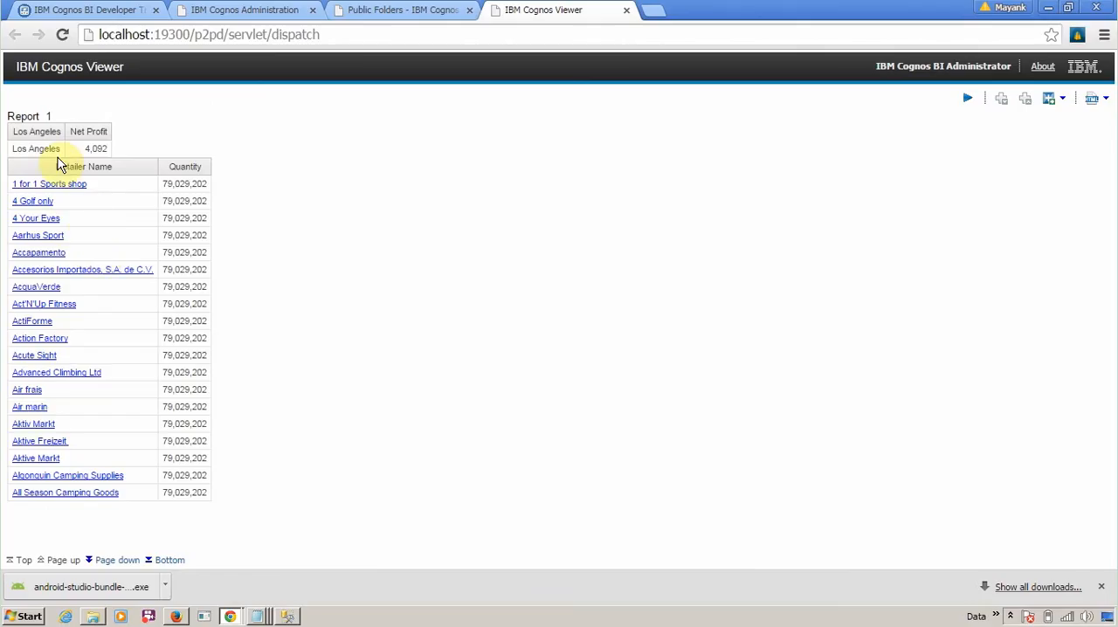
Drill up from Los Angeles through California to the United States states, then toward countries
{"action": "right_click", "coordinate": [36, 149]}
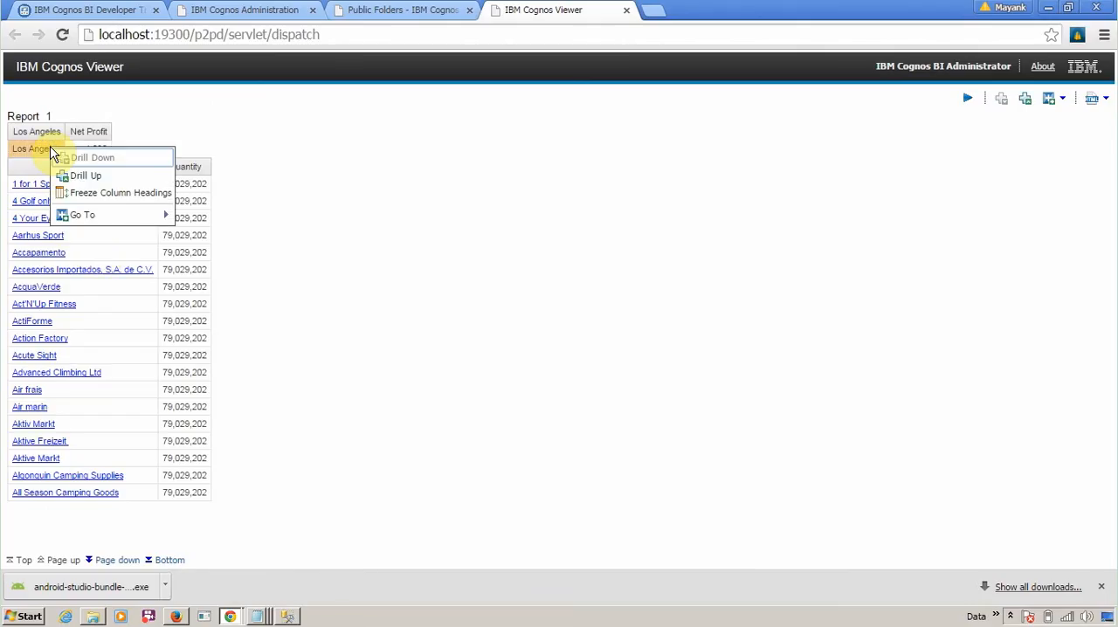
{"action": "left_click", "coordinate": [93, 157]}
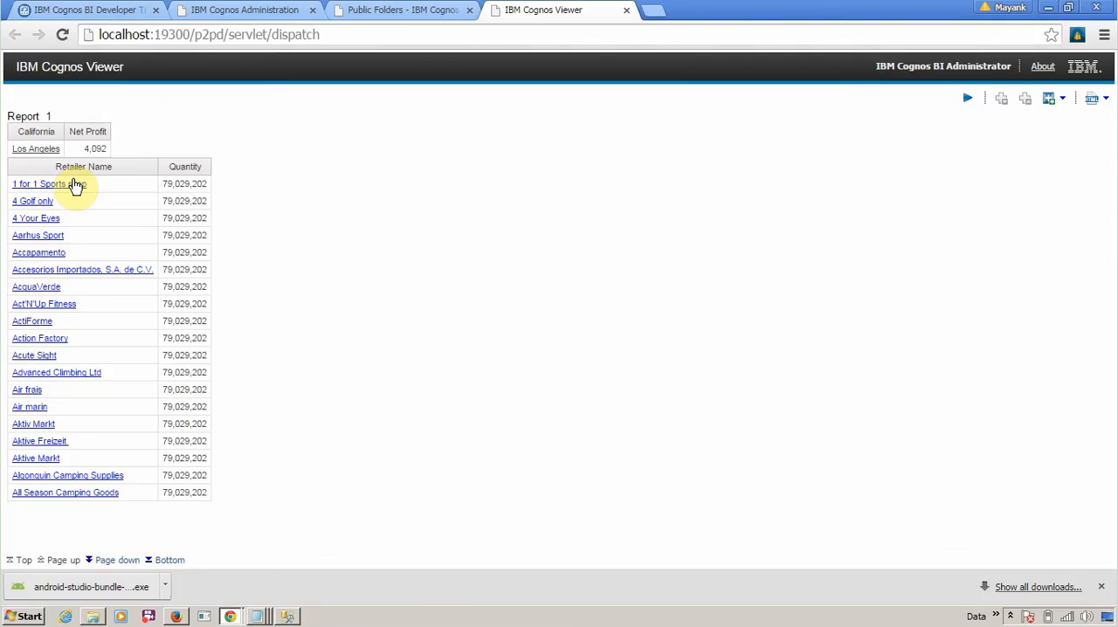
{"action": "right_click", "coordinate": [35, 148]}
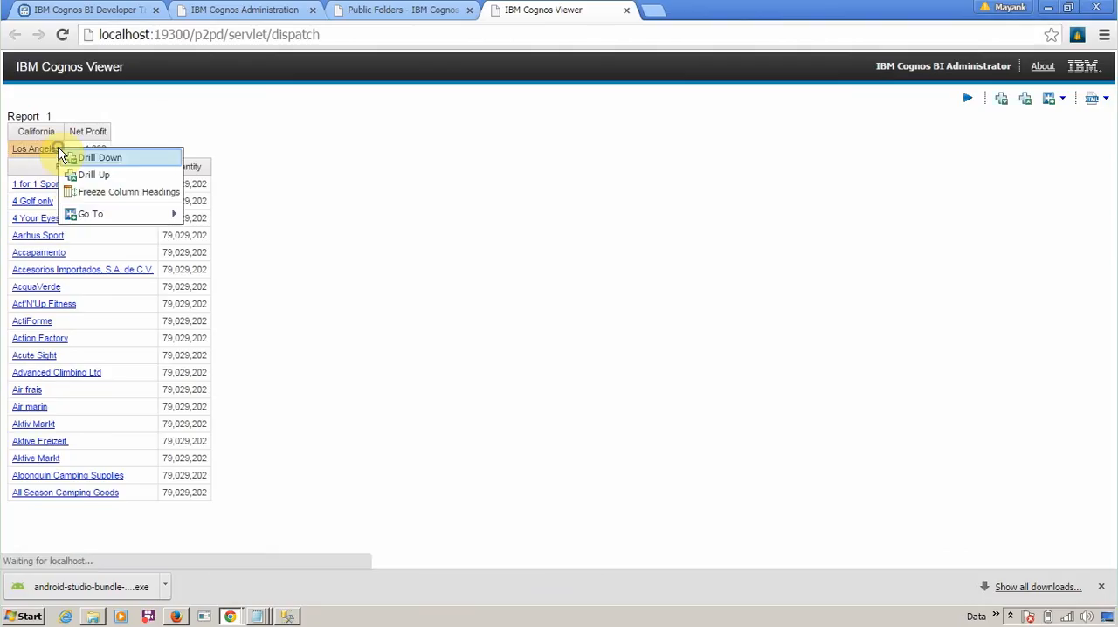
{"action": "left_click", "coordinate": [102, 157]}
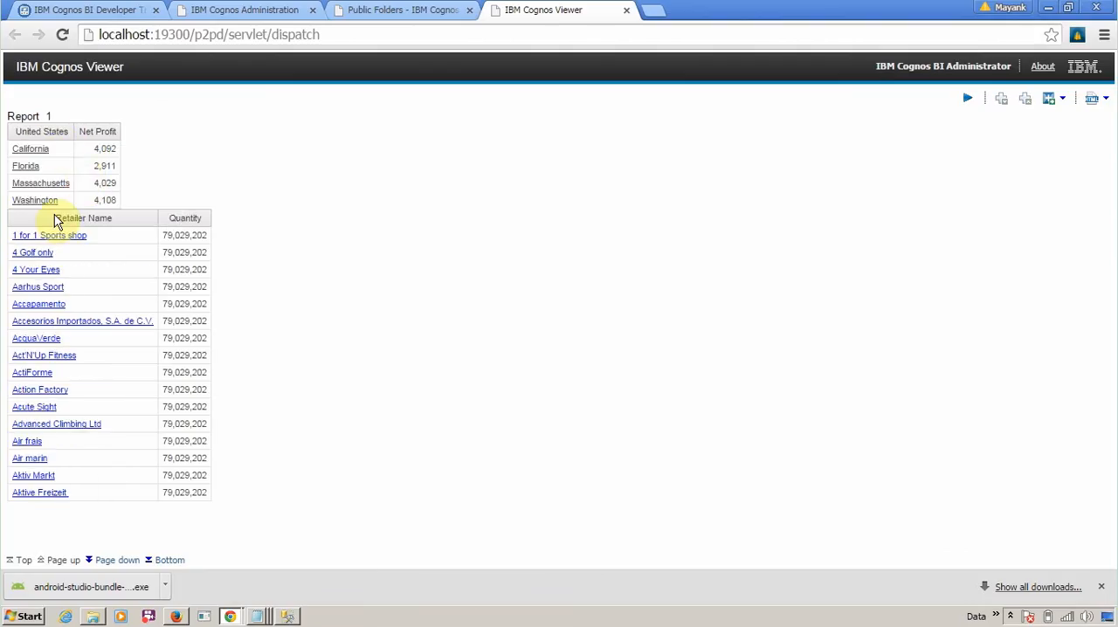
{"action": "right_click", "coordinate": [31, 148]}
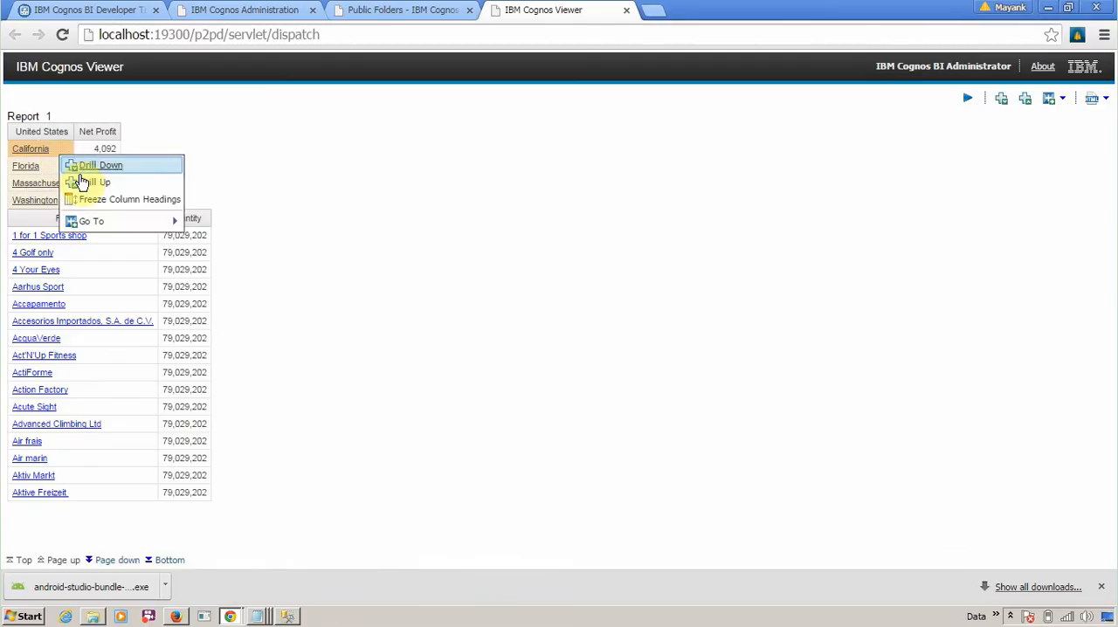
{"action": "left_click", "coordinate": [101, 166]}
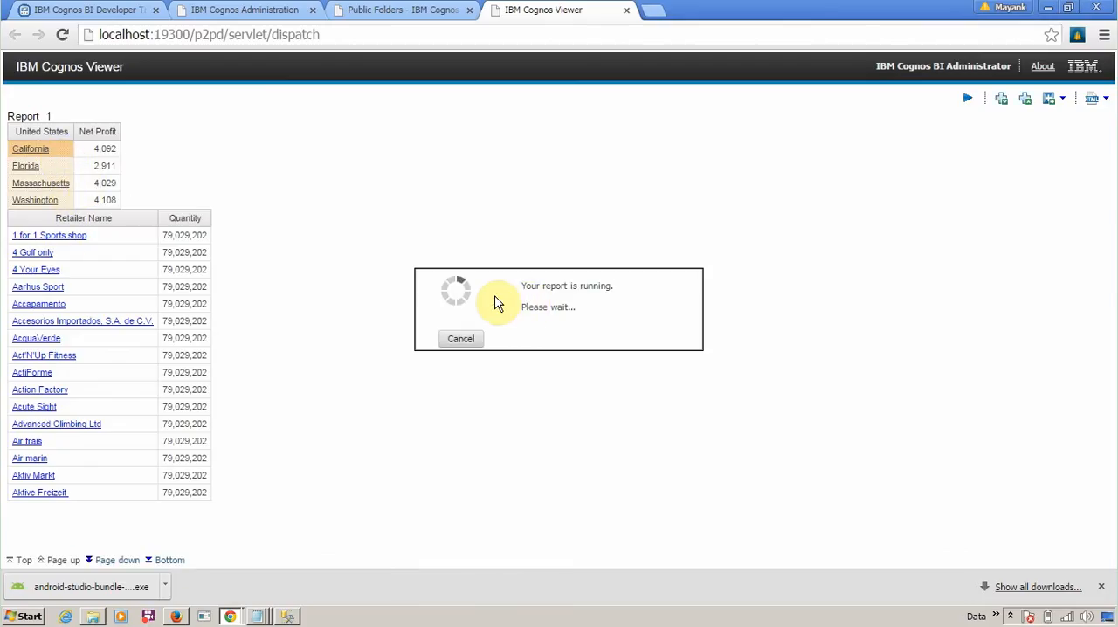
{"action": "mouse_move", "coordinate": [398, 173]}
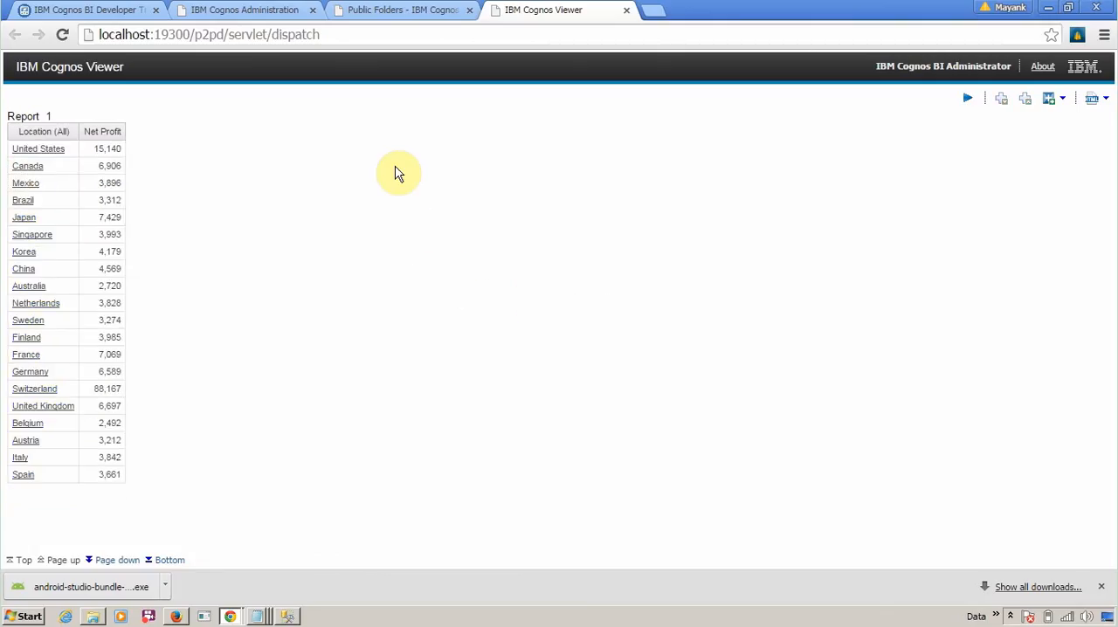
Drill up from Canada's country row to the Location (All) total of 184,960
{"action": "right_click", "coordinate": [28, 166]}
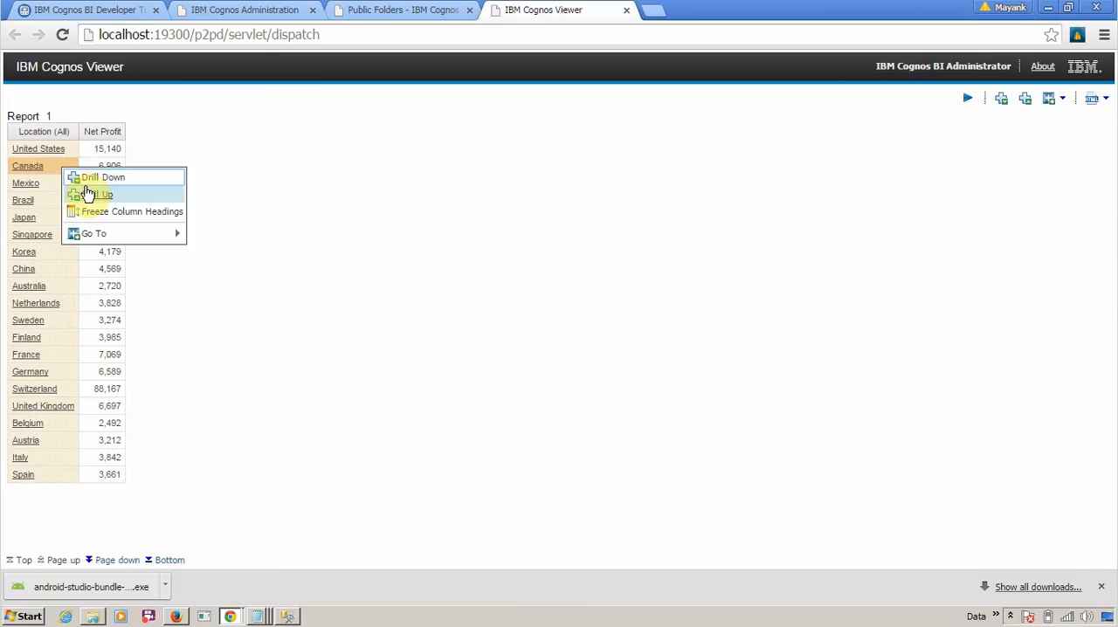
{"action": "left_click", "coordinate": [105, 178]}
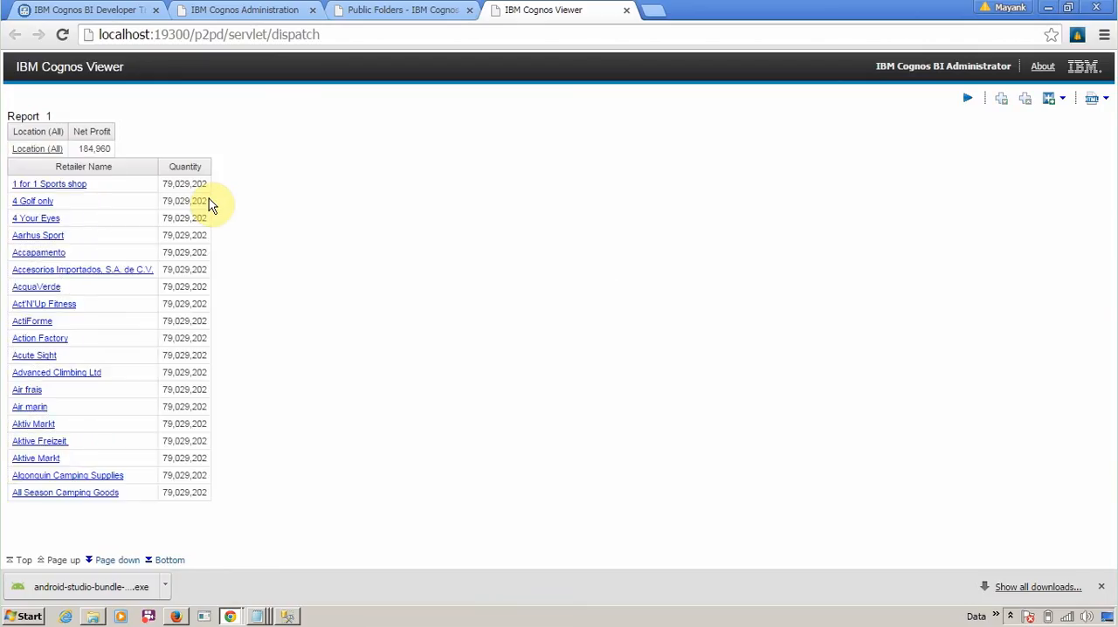
{"action": "mouse_move", "coordinate": [173, 314]}
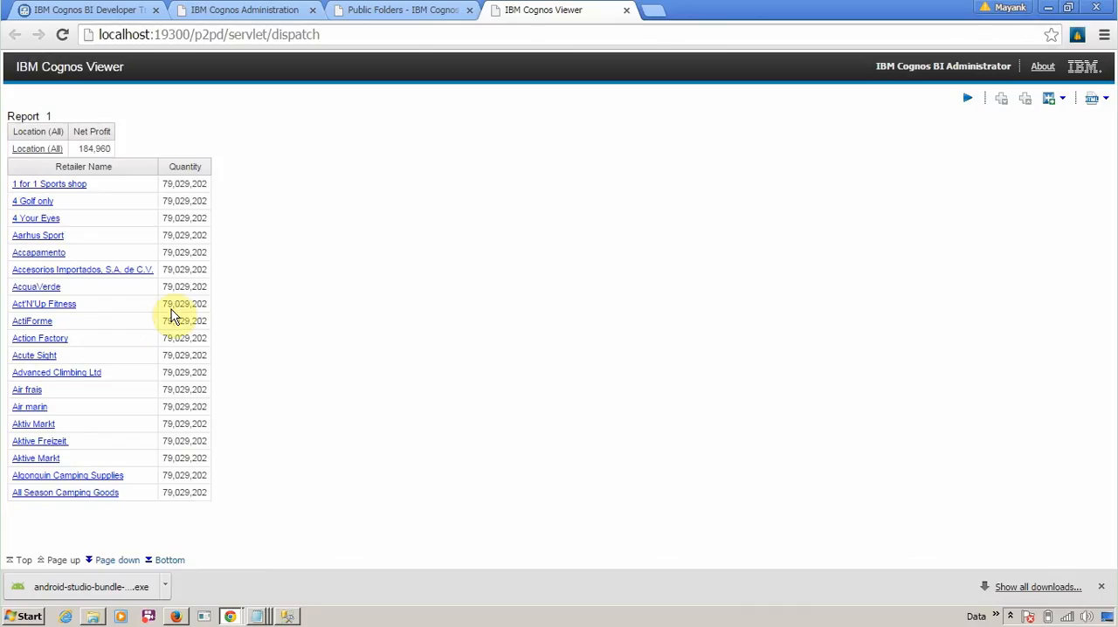
{"action": "mouse_move", "coordinate": [123, 201]}
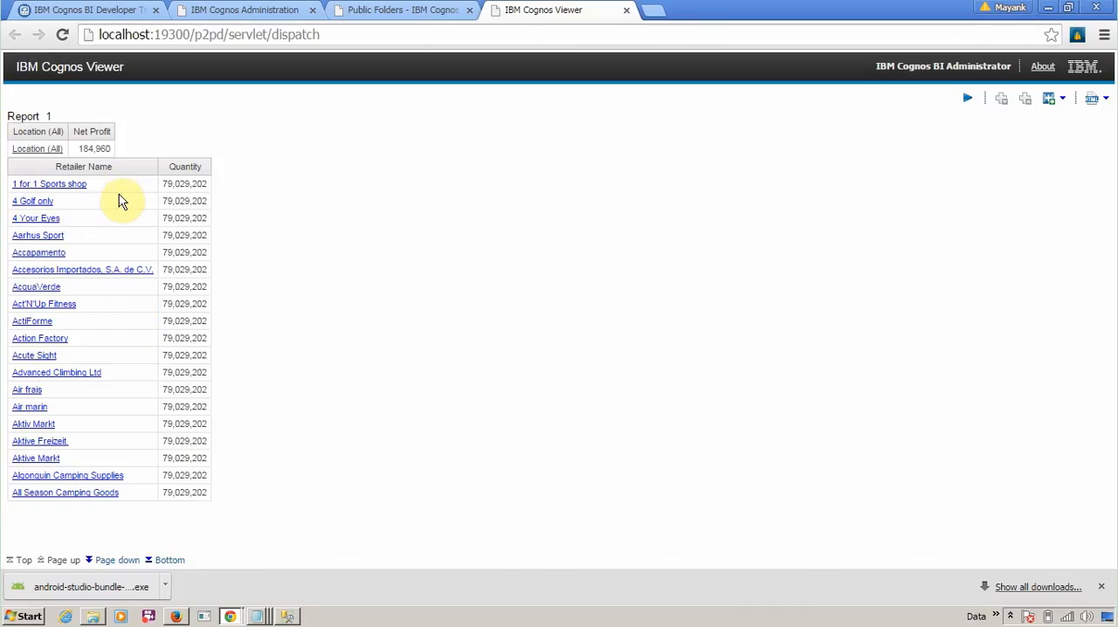
{"action": "mouse_move", "coordinate": [129, 241]}
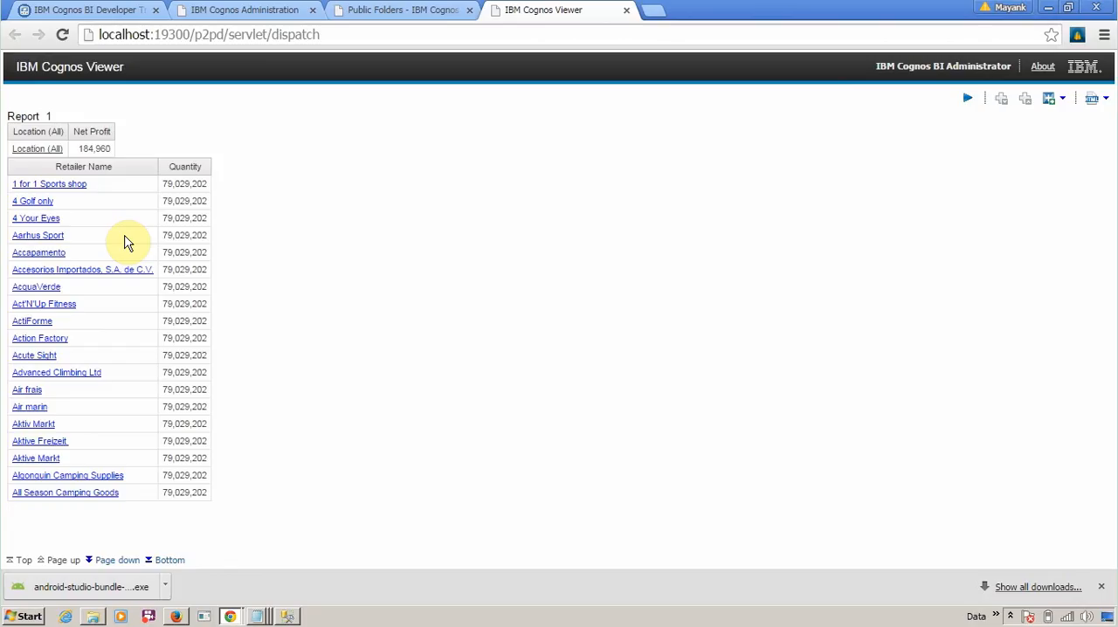
{"action": "mouse_move", "coordinate": [234, 216]}
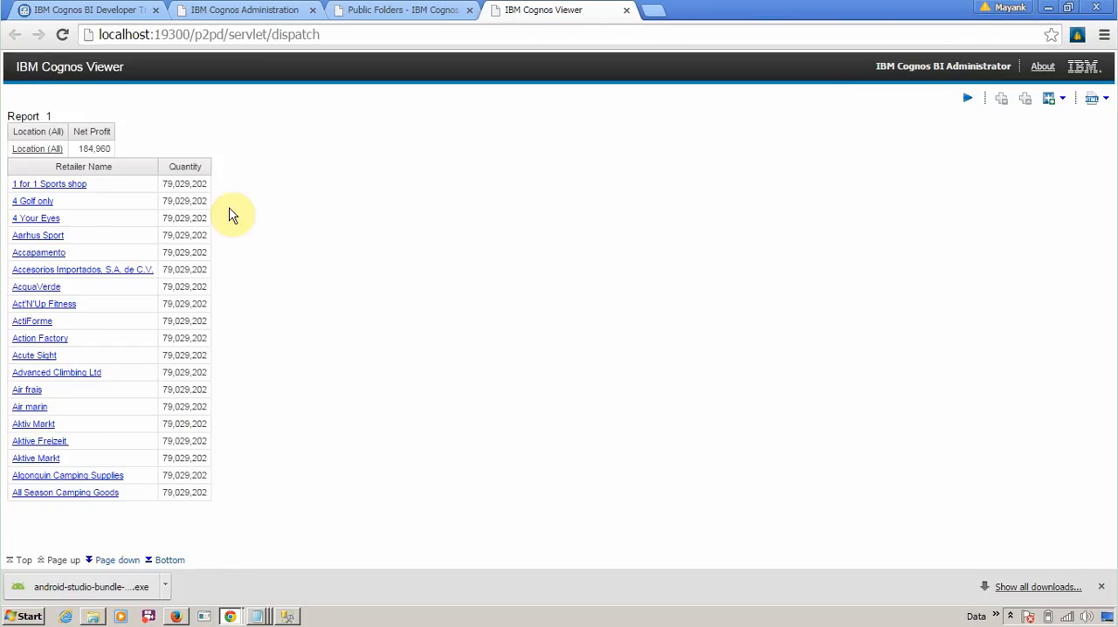
{"action": "mouse_move", "coordinate": [85, 201]}
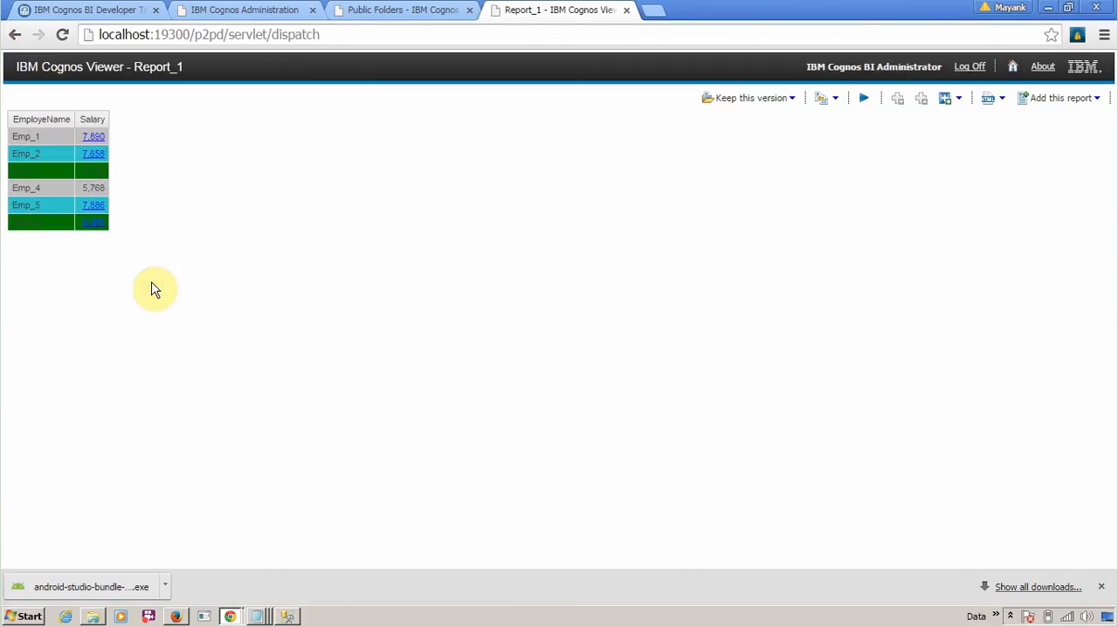
{"action": "mouse_move", "coordinate": [95, 183]}
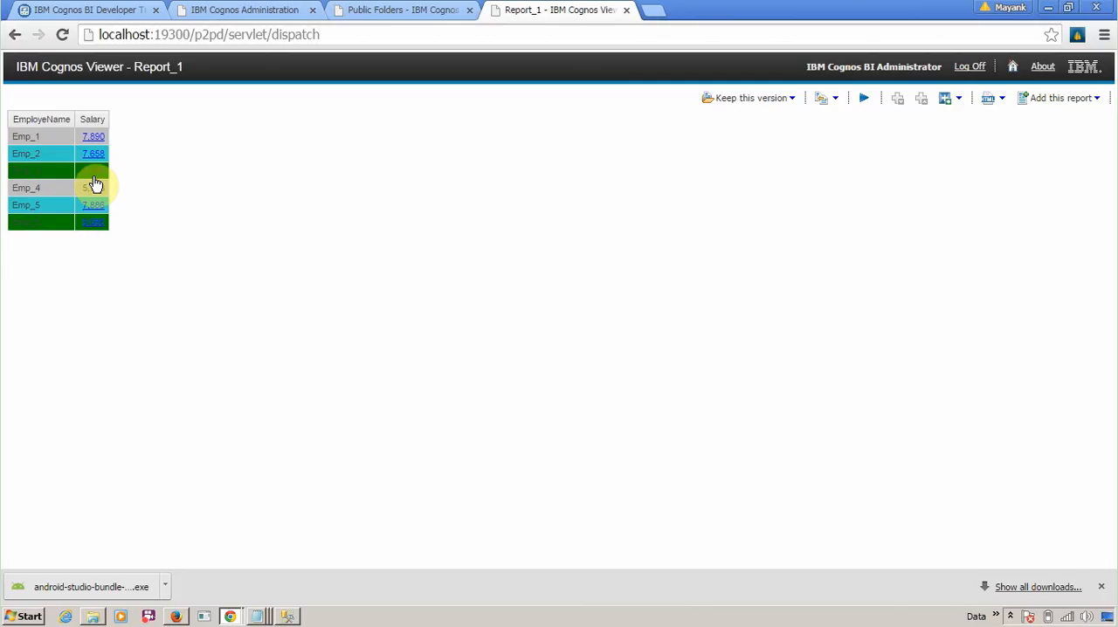